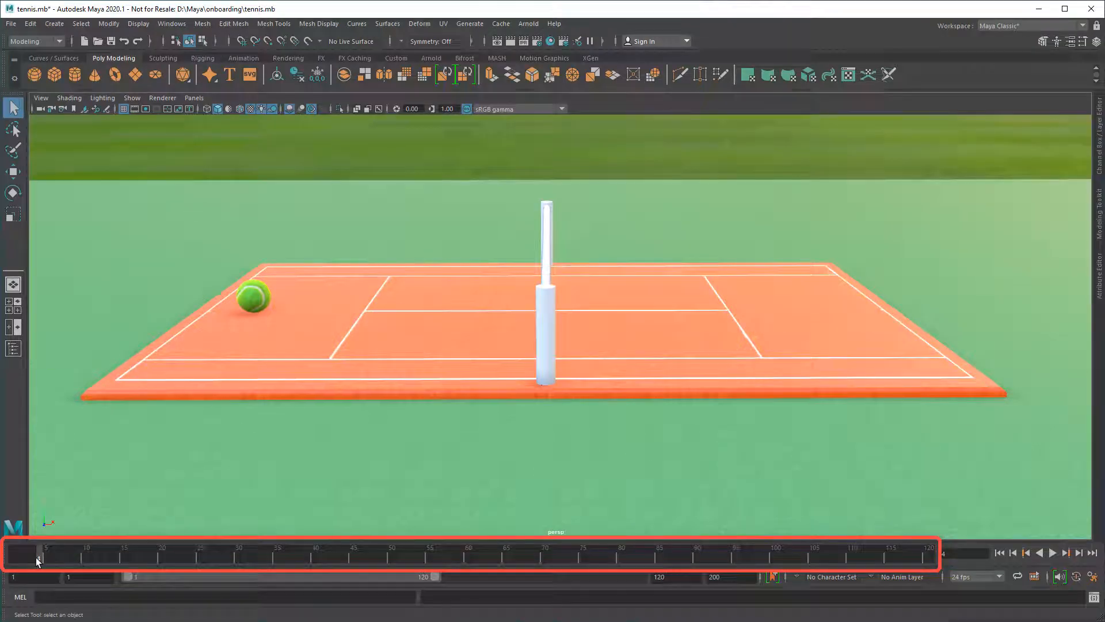
# Set the playback end to frame 48 and the animation end to 500.
pyautogui.click(1052, 552)
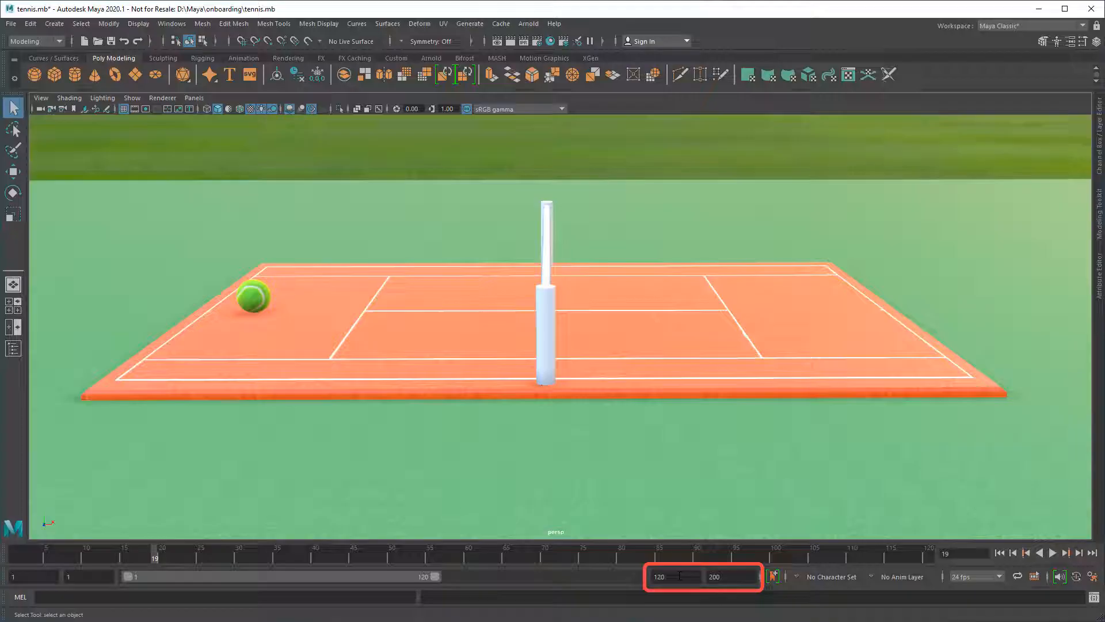
pyautogui.write('500')
pyautogui.write('48')
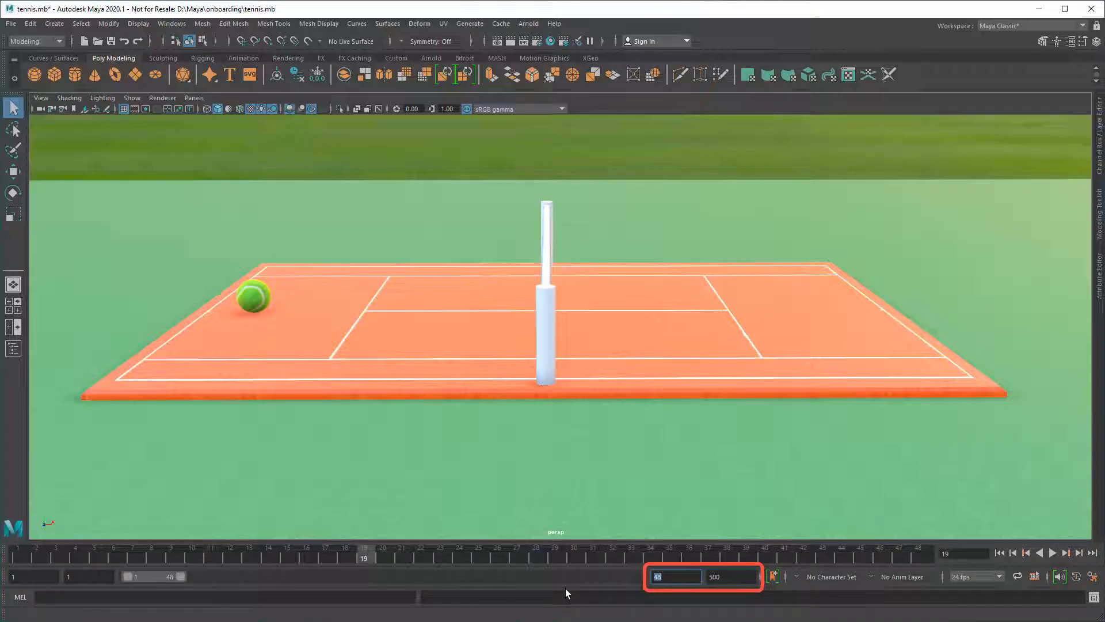
pyautogui.moveTo(47, 556)
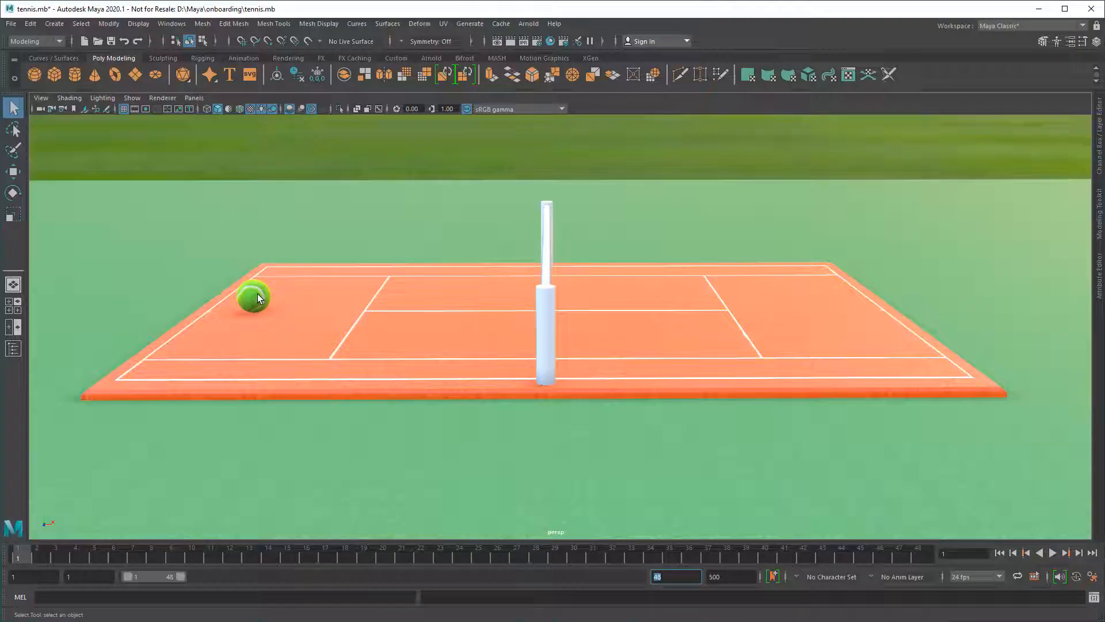
# Key the ball at frame 1 and show its channels in the Channel Box.
pyautogui.press('s')
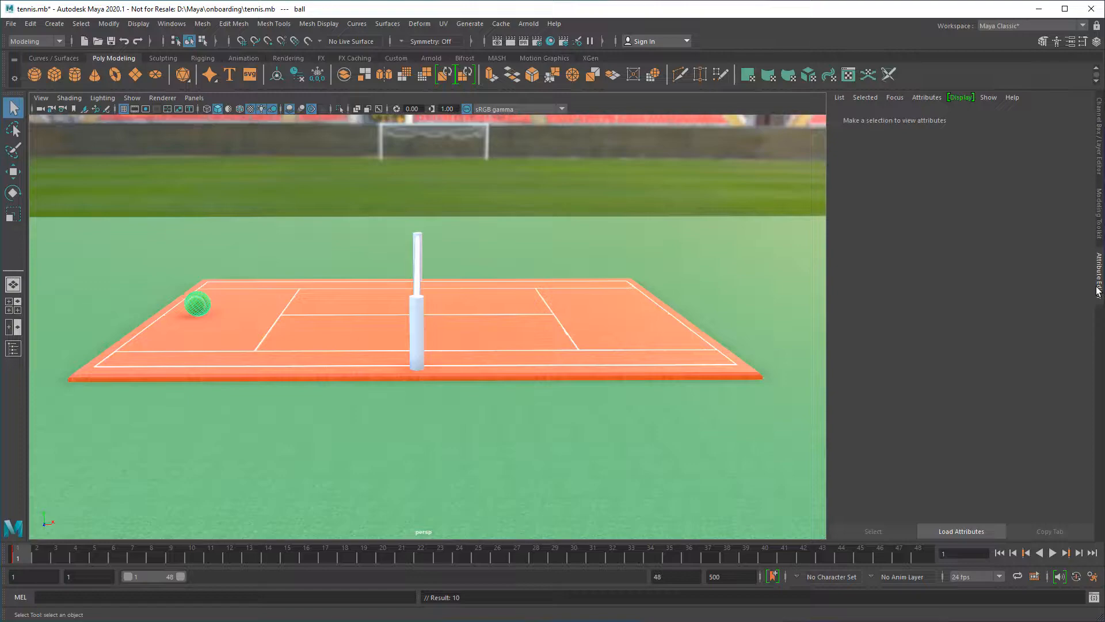
pyautogui.click(197, 305)
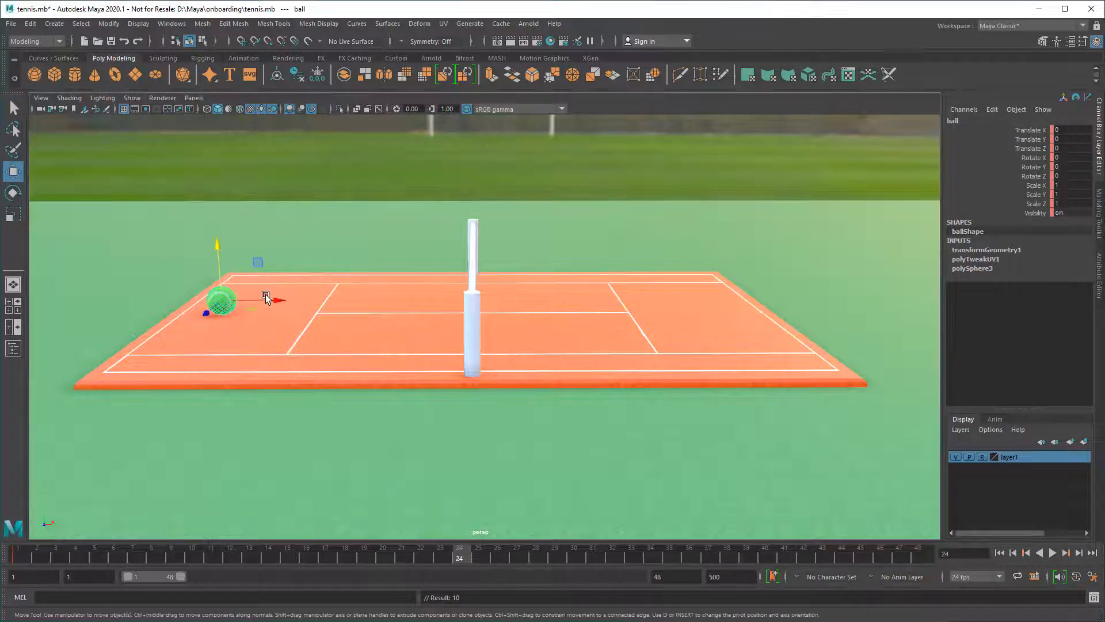
# Drag the ball along X to the court's far end and select Translate X.
pyautogui.moveTo(279, 298); pyautogui.dragTo(779, 299)
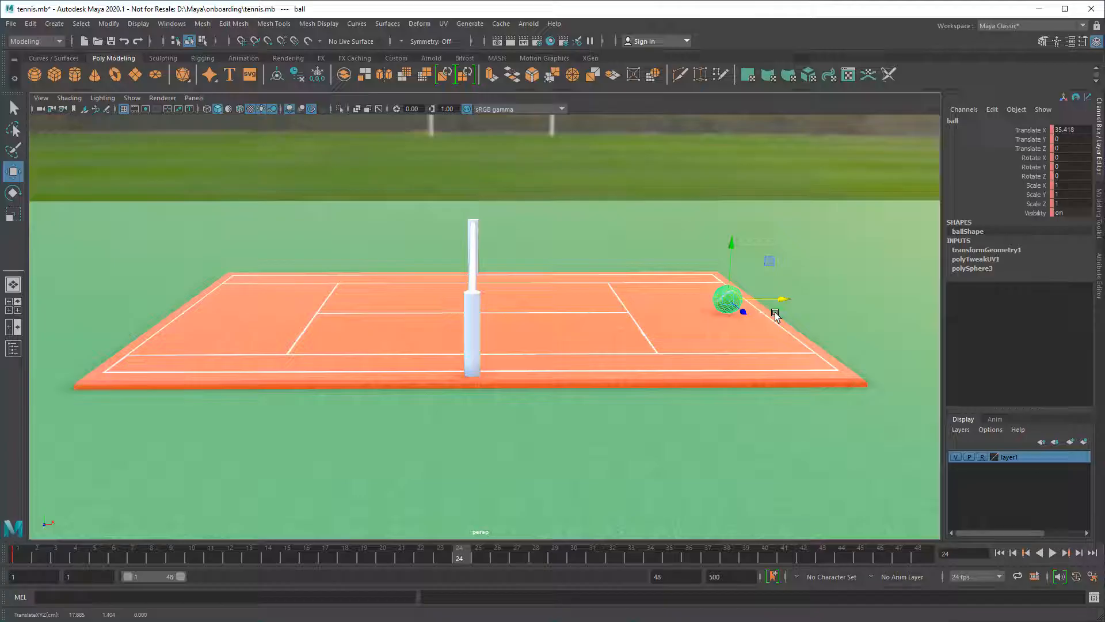
pyautogui.press('s')
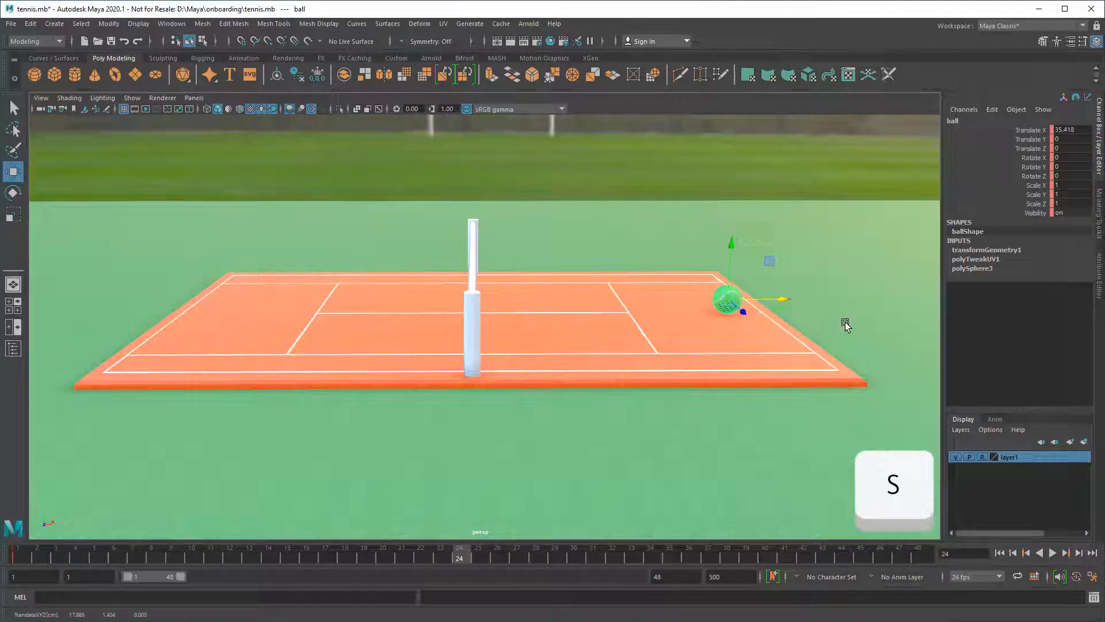
pyautogui.press('s')
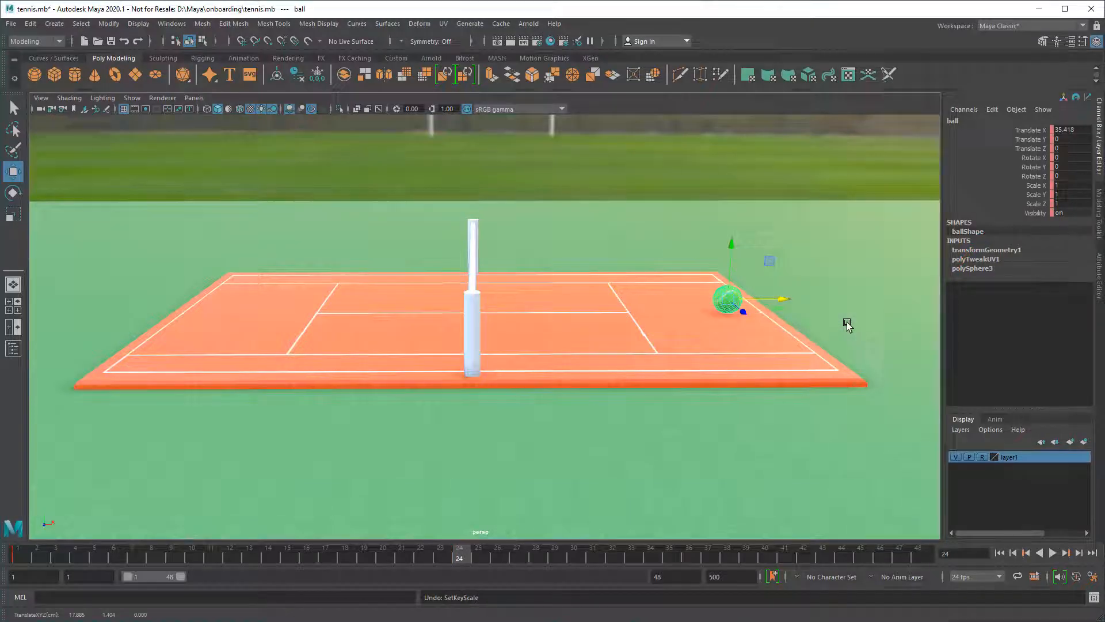
pyautogui.click(1029, 130)
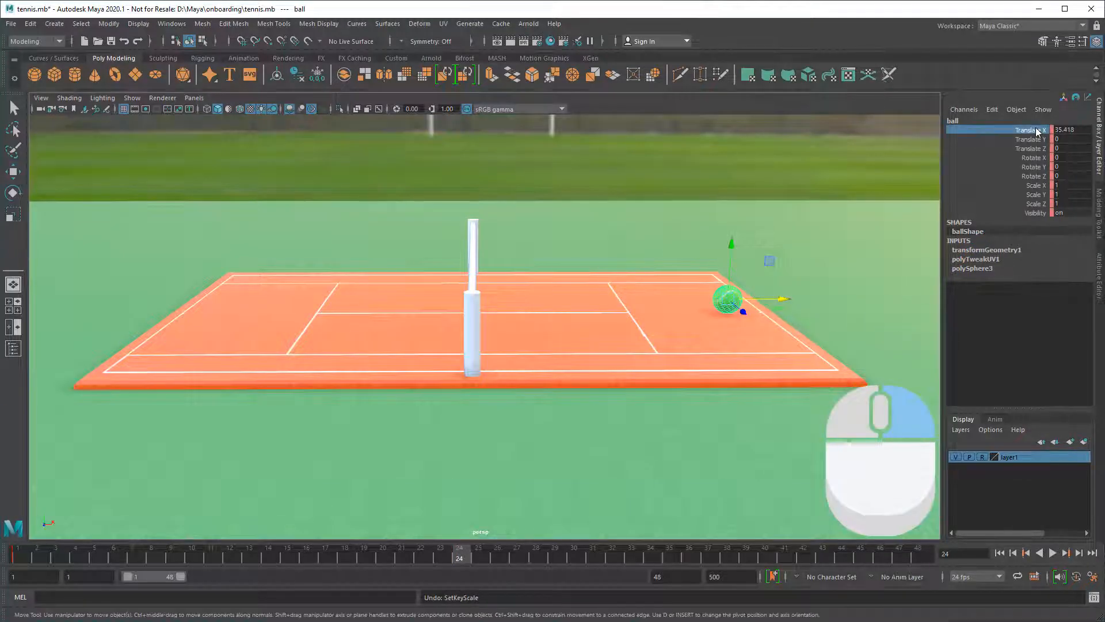
# Key Selected on the ball's Translate X channel at frame 24.
pyautogui.rightClick(1029, 130)
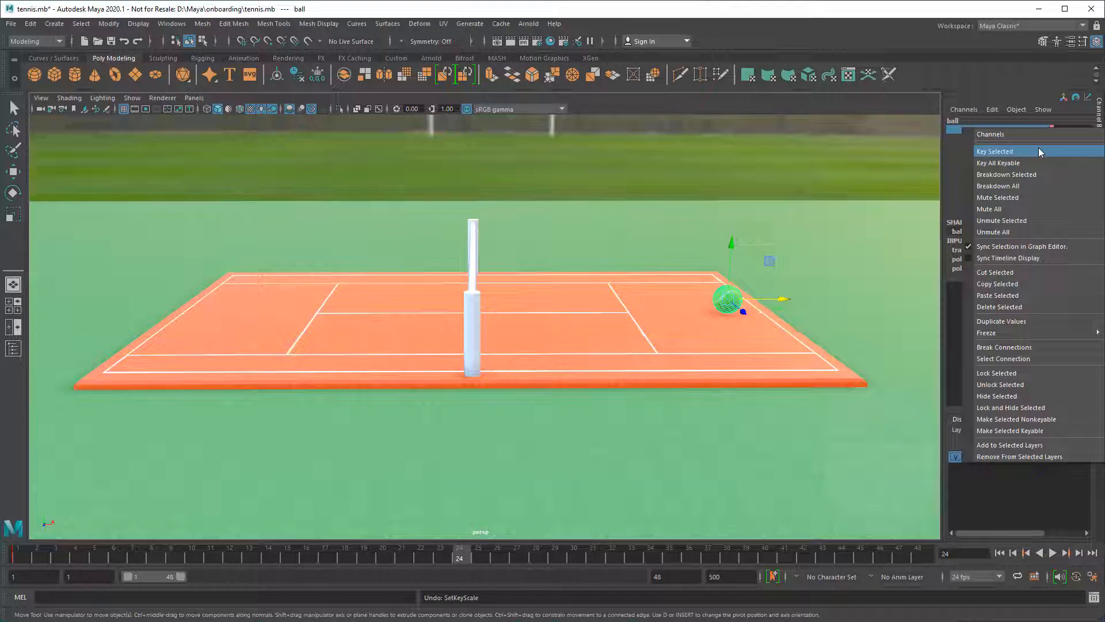
pyautogui.click(994, 150)
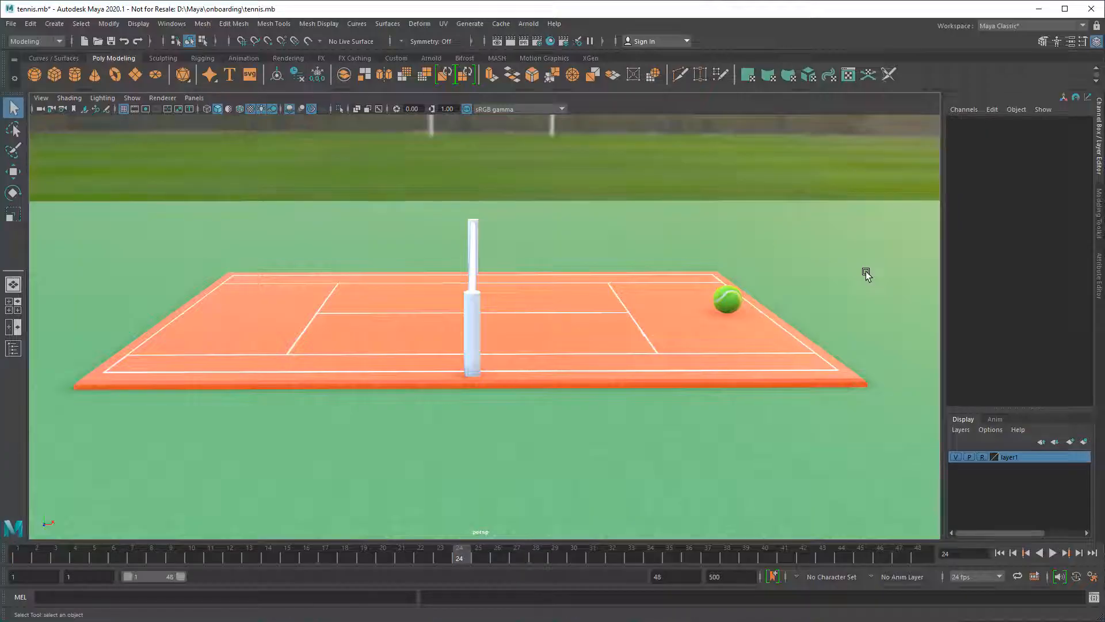
# Deselect the ball and play the animation forward.
pyautogui.click(1050, 553)
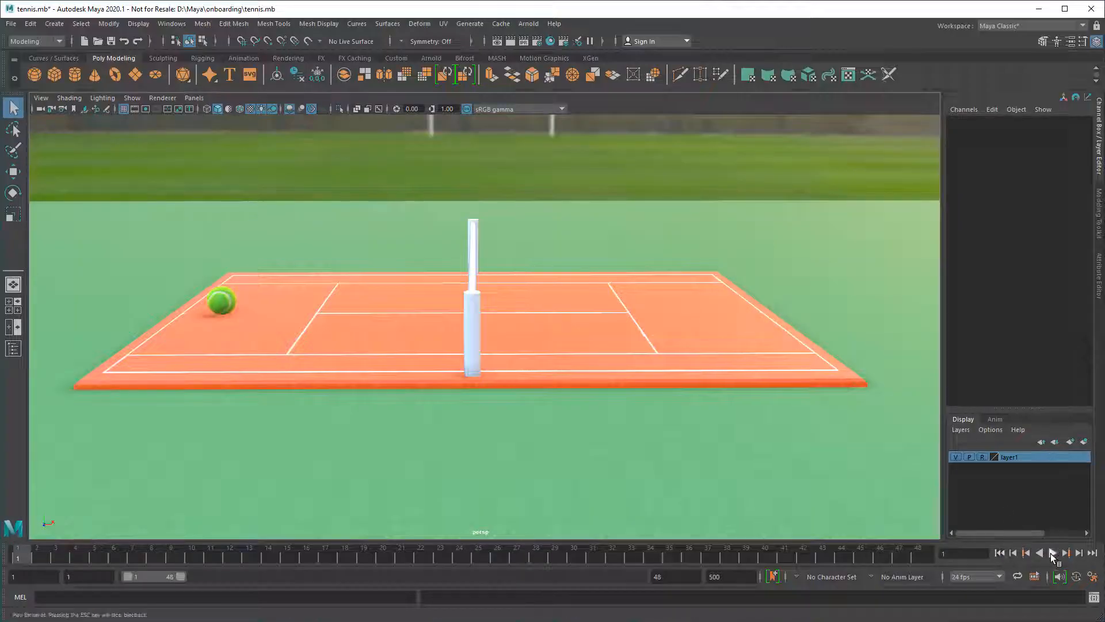
pyautogui.click(1052, 552)
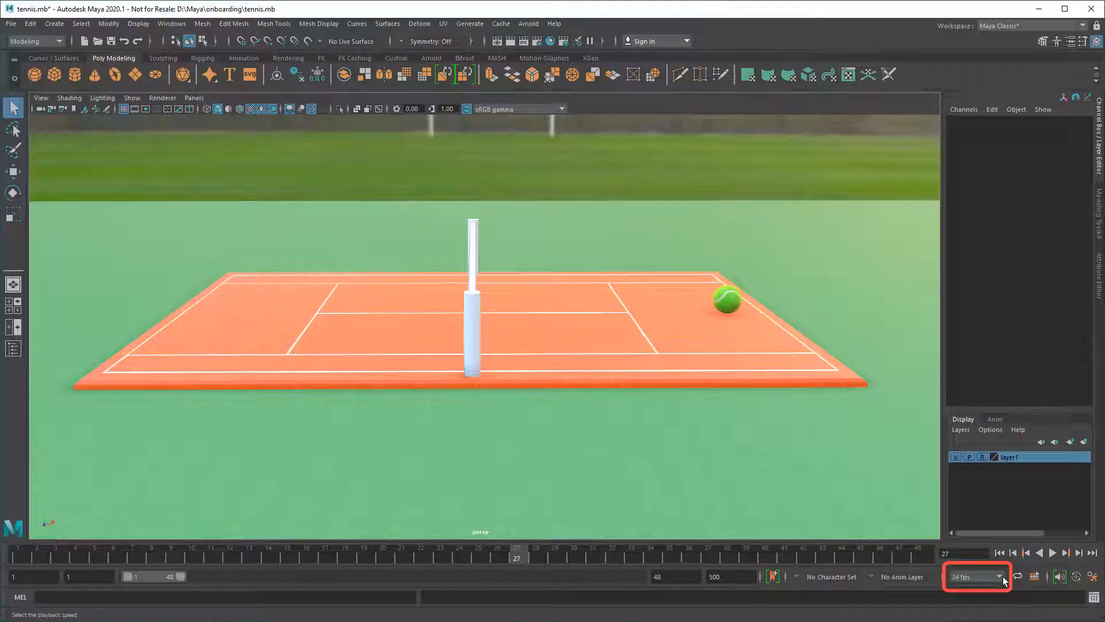
# Stop playback, add raised bounce keys, and return to frame 24.
pyautogui.click(977, 577)
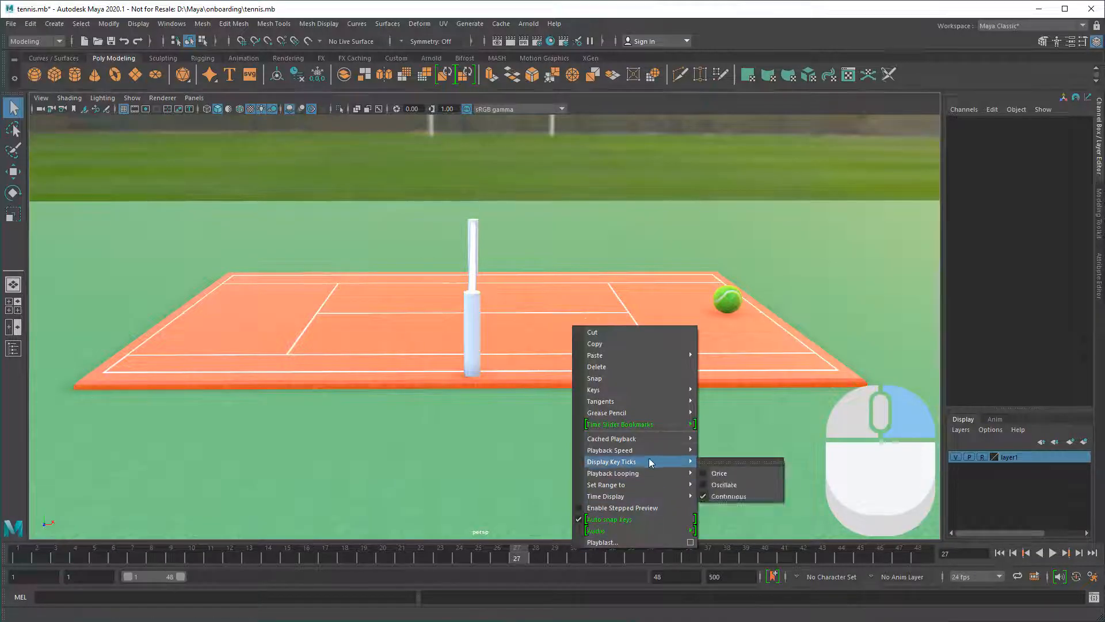
pyautogui.moveTo(610, 450)
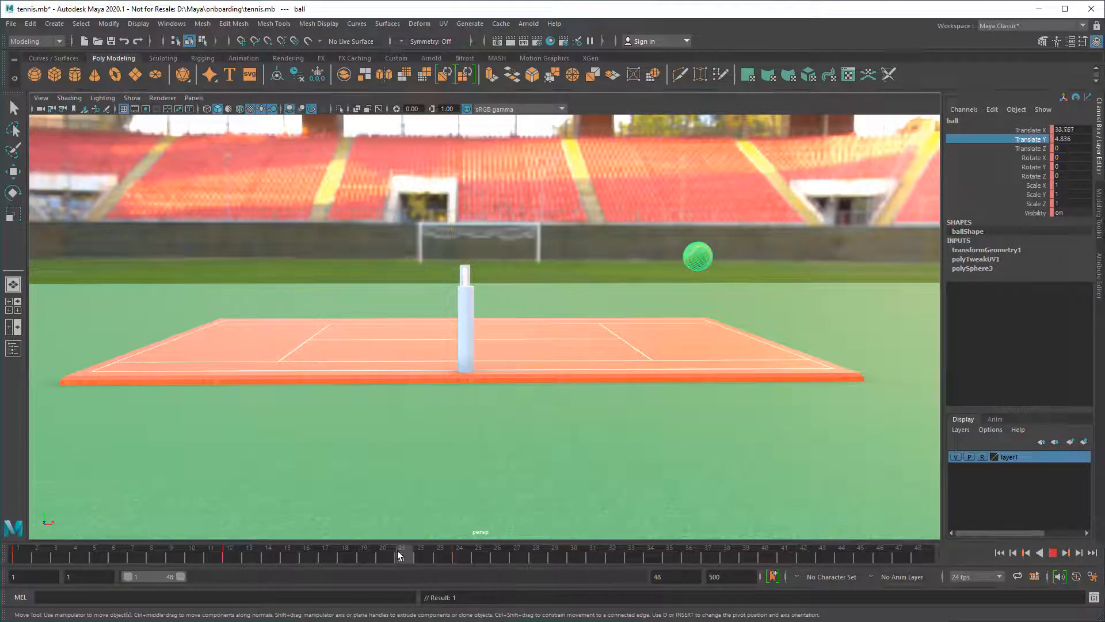
pyautogui.click(458, 547)
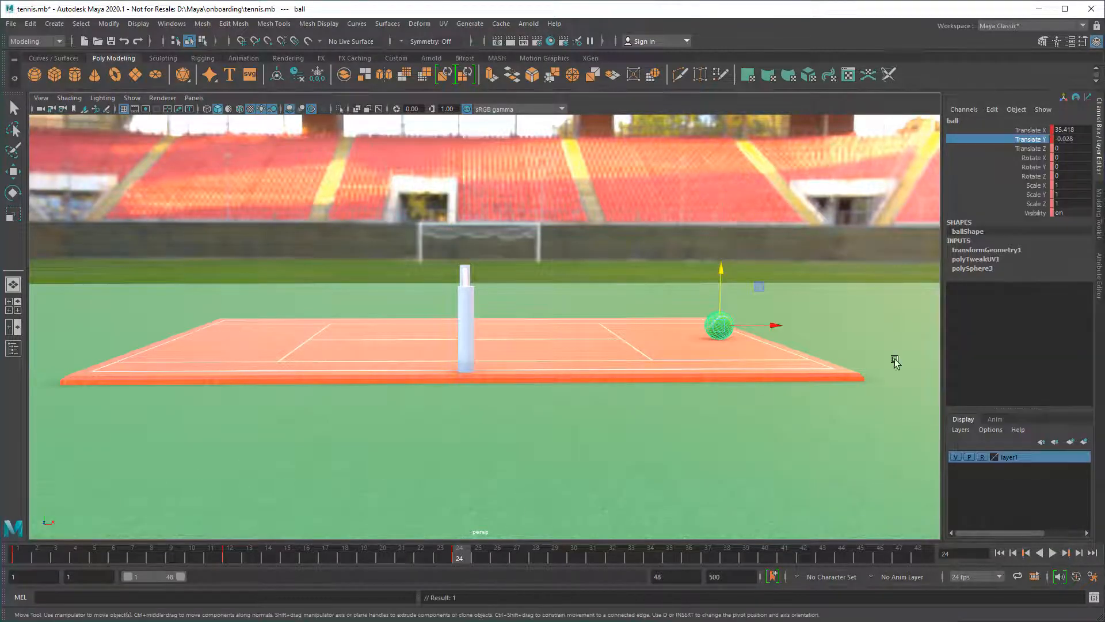